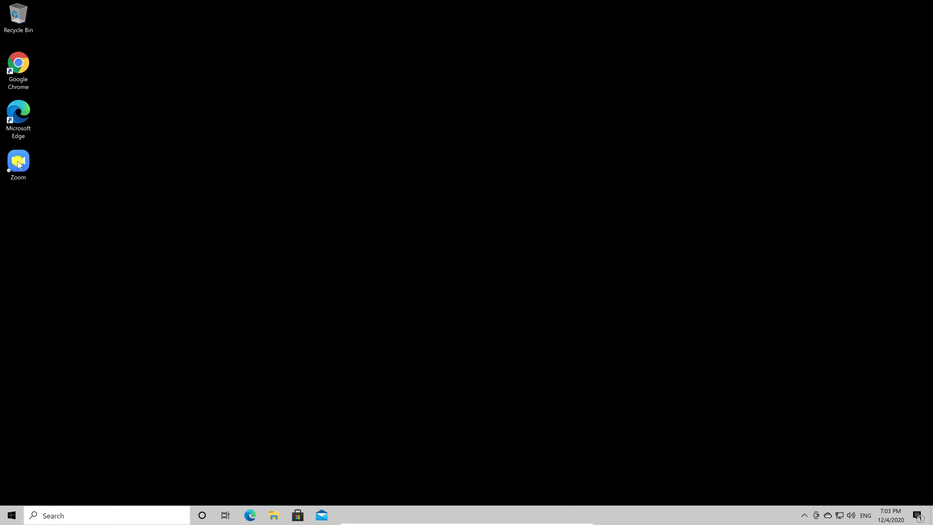
- Launch the Zoom desktop app from its desktop shortcut
left_click(18, 164)
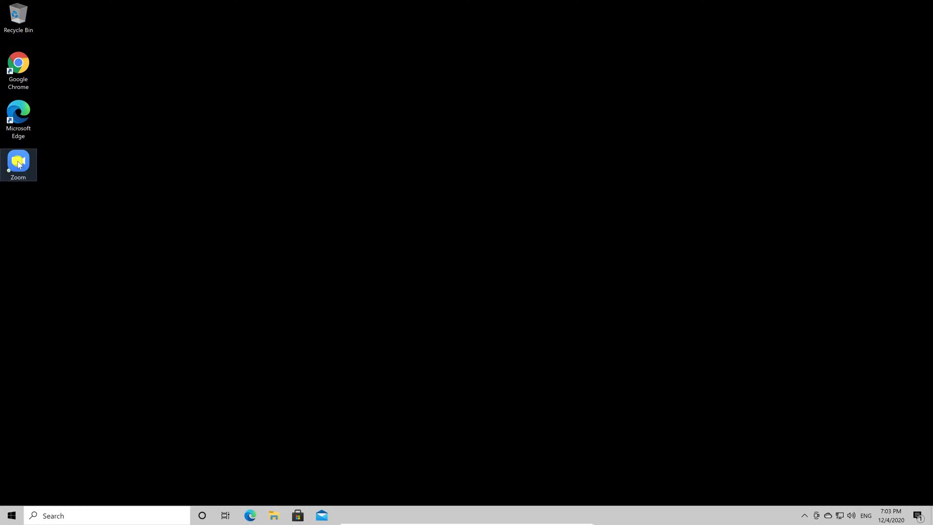
double_click(18, 161)
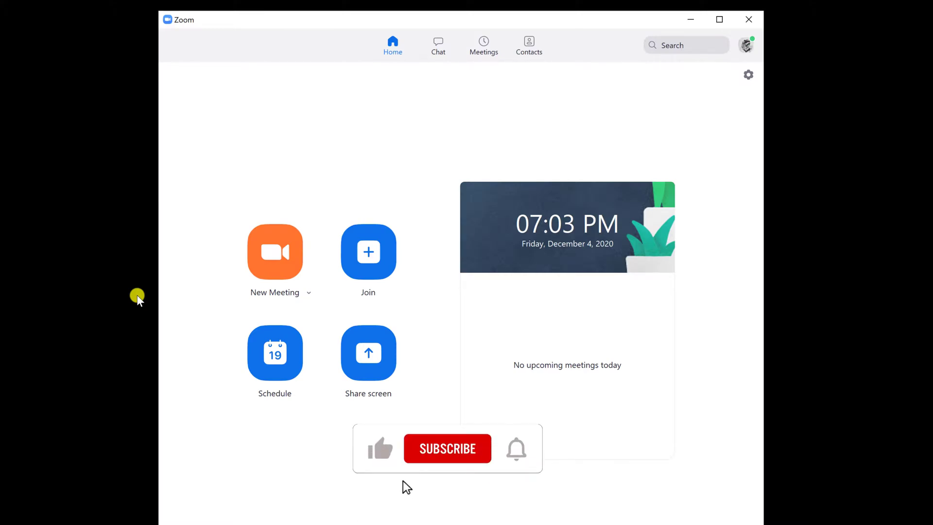
left_click(447, 448)
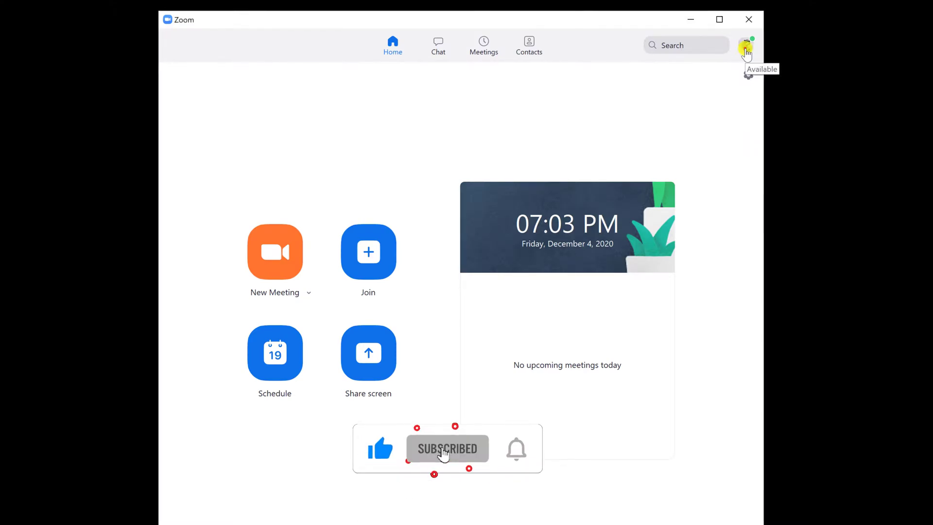
- Choose My Profile from the account menu to view your web profile
left_click(747, 44)
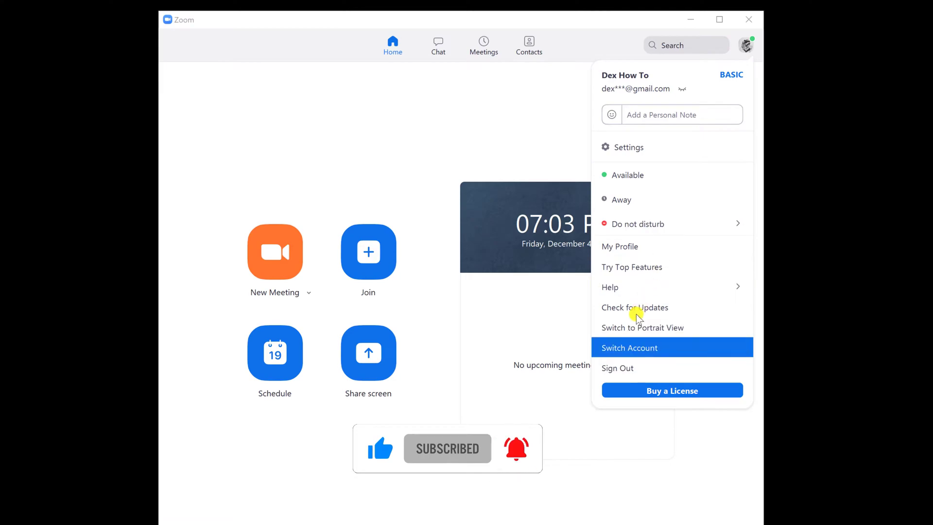
mouse_move(646, 246)
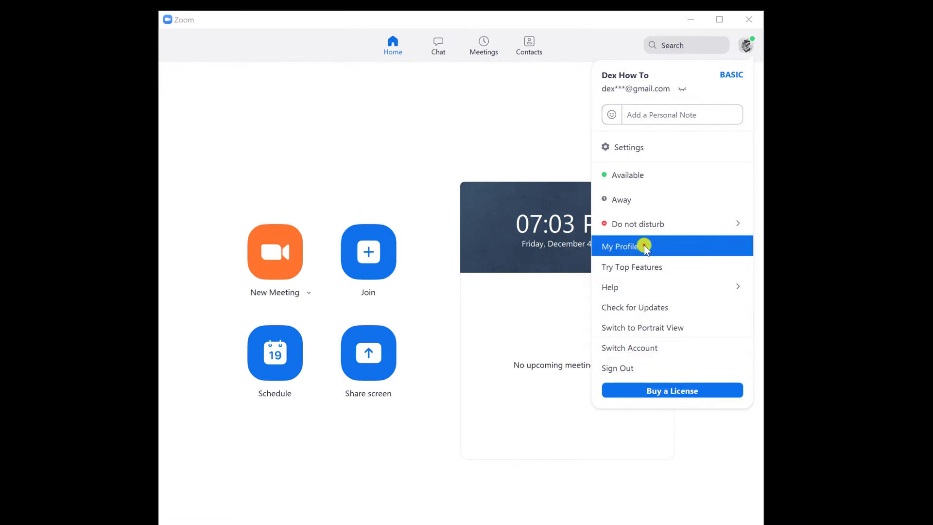
left_click(620, 246)
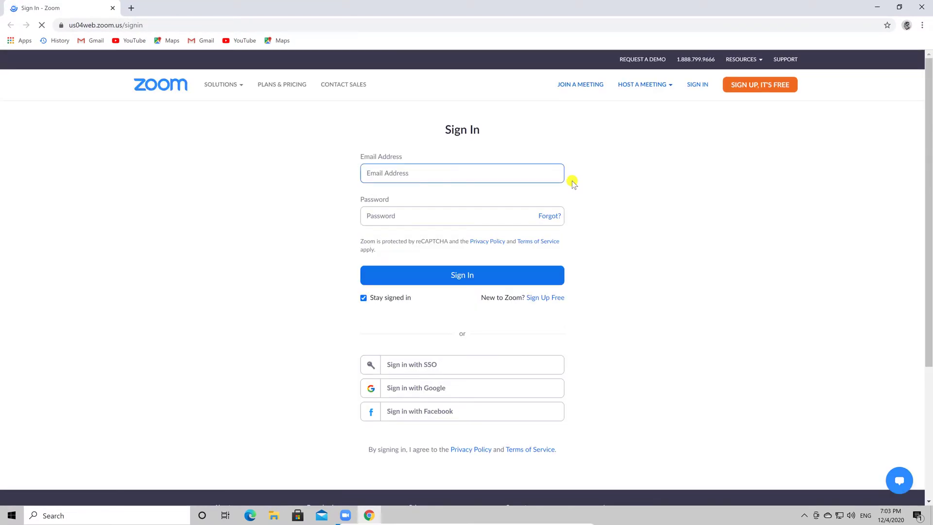
mouse_move(443, 387)
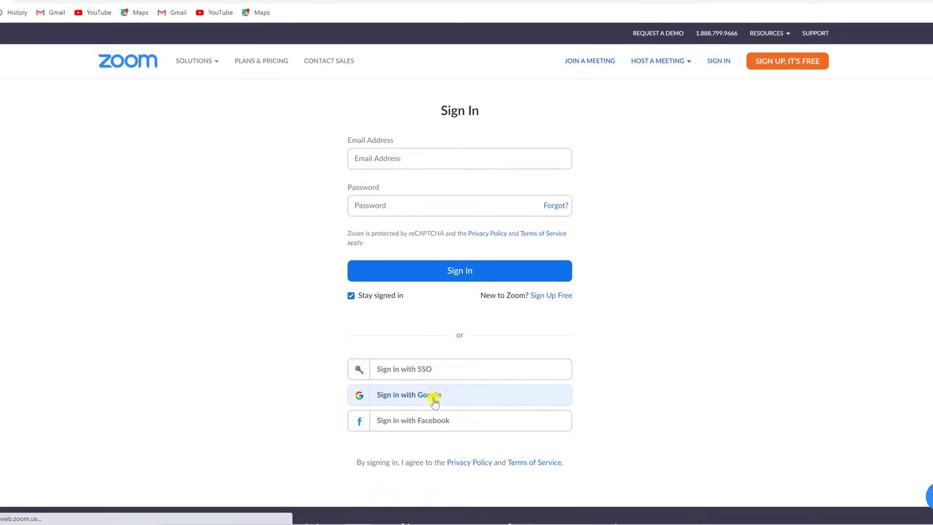
- Sign in to the Zoom web portal with the linked Google account
left_click(409, 395)
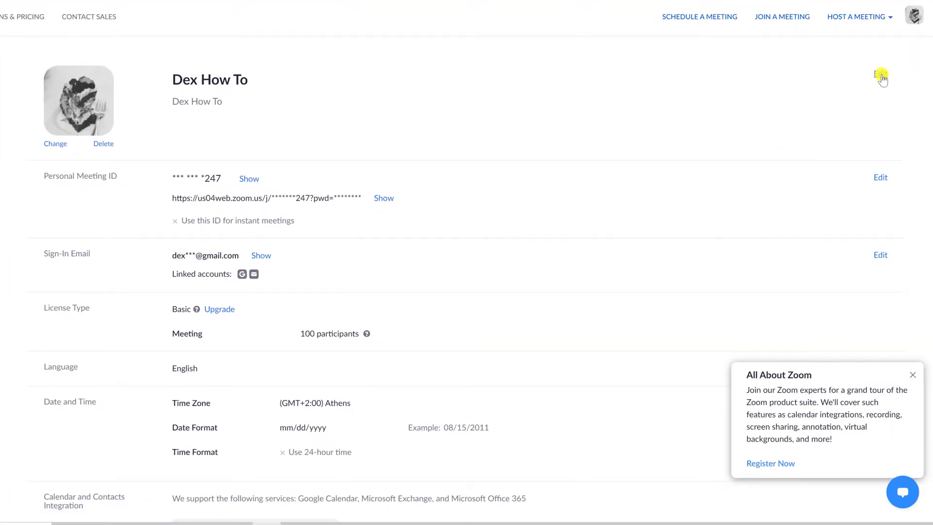
- Edit the profile so last name and display name end in 2, saving 'Dex How To2'
left_click(881, 79)
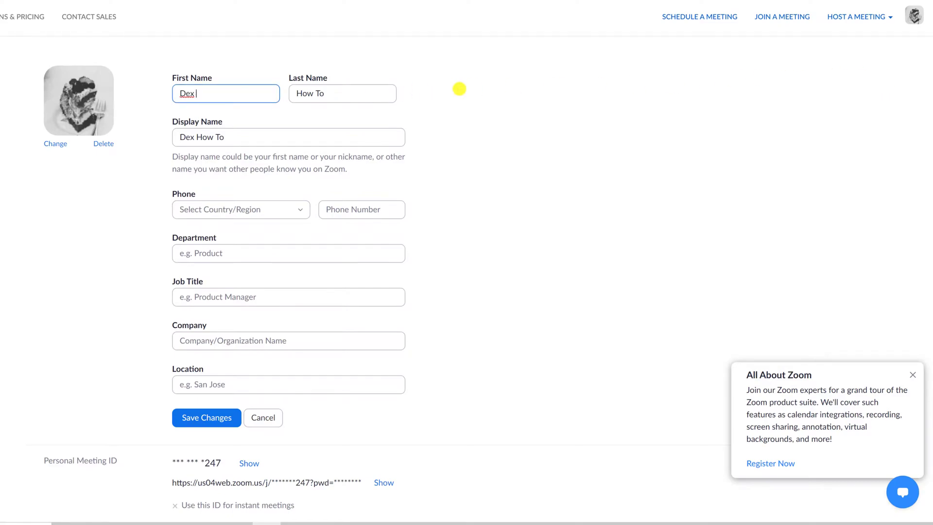
left_click(342, 93)
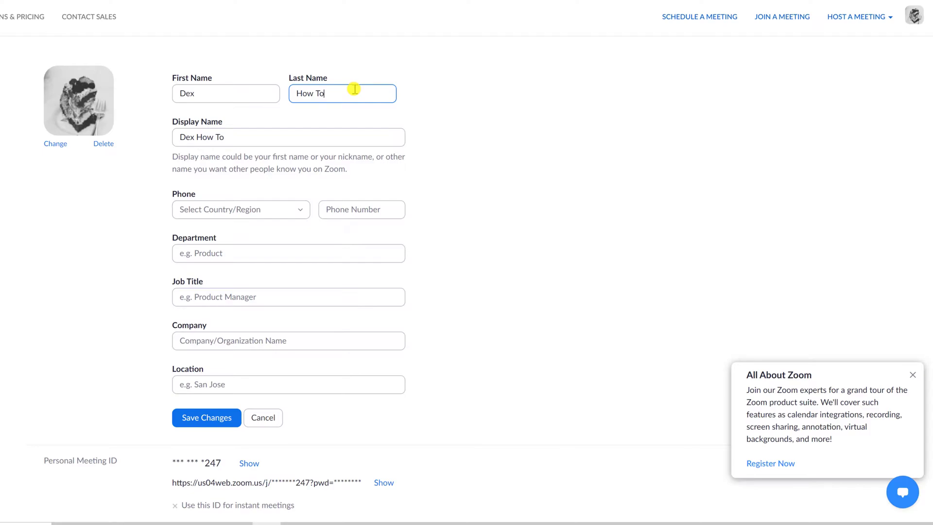
type("2")
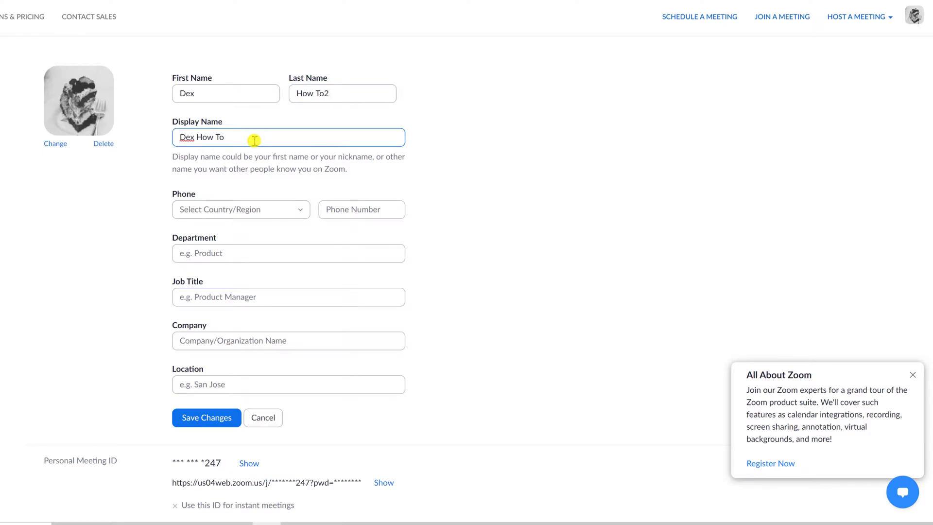
type("2")
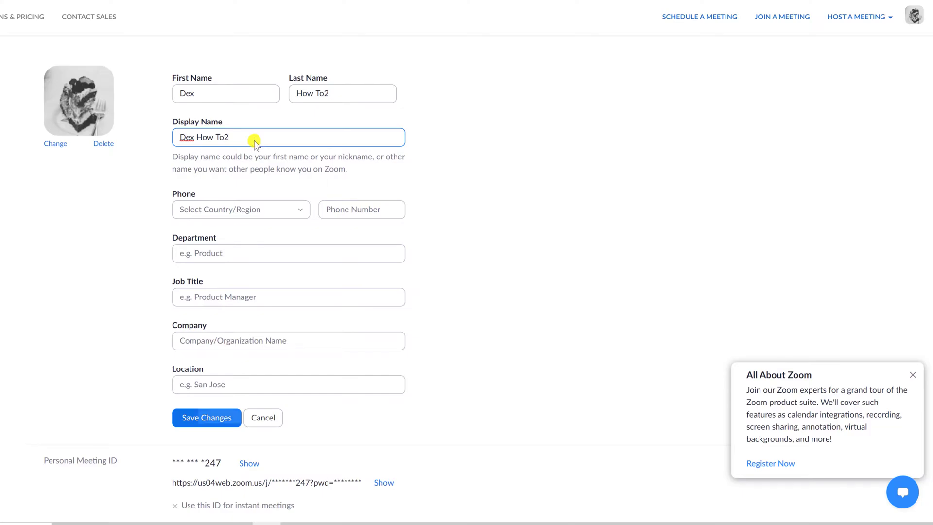
left_click(206, 416)
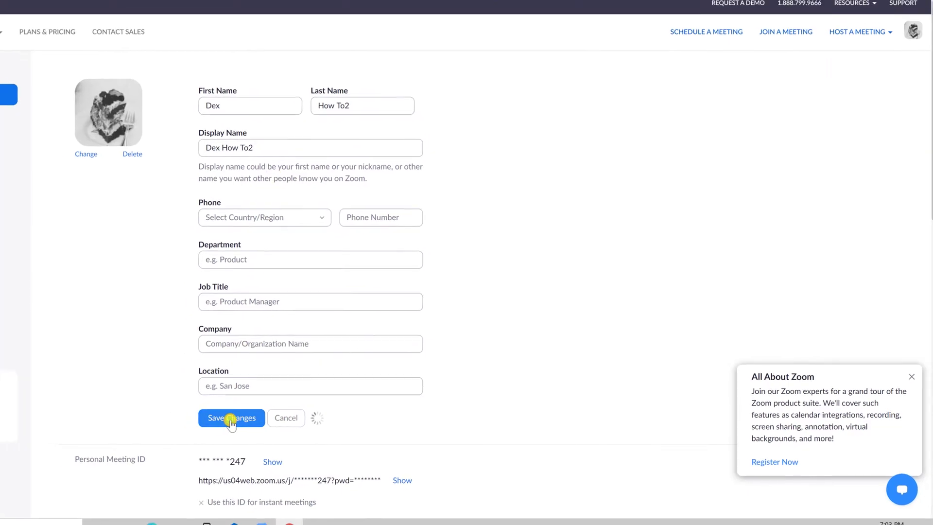
left_click(231, 418)
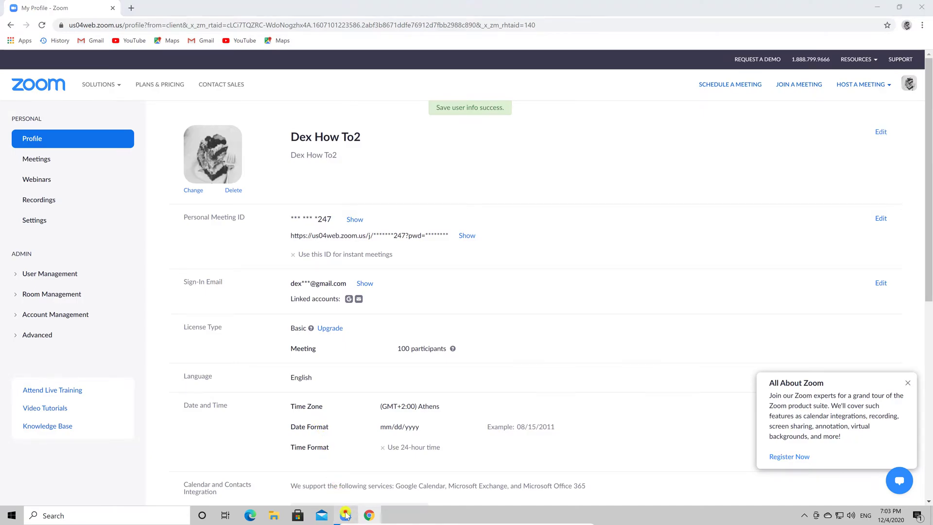
- Start a new instant meeting in the Zoom app and join with computer audio
left_click(344, 515)
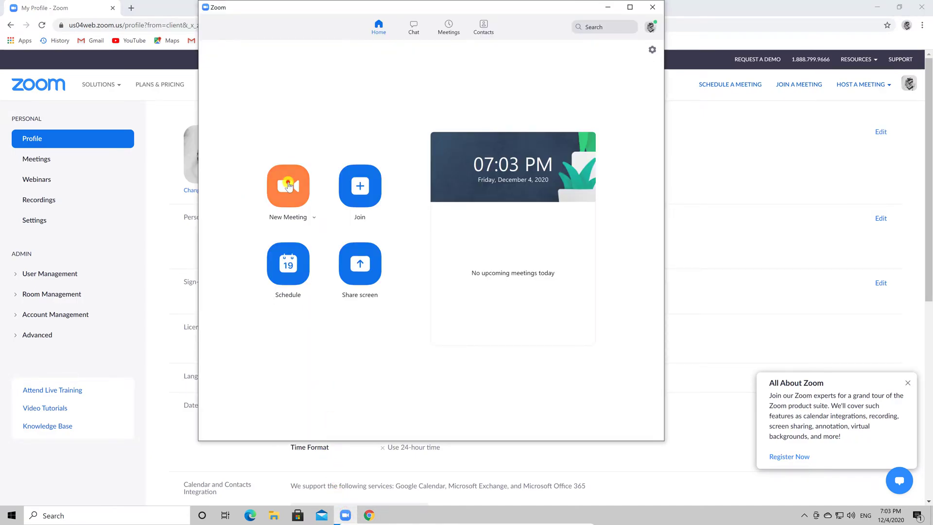
left_click(287, 185)
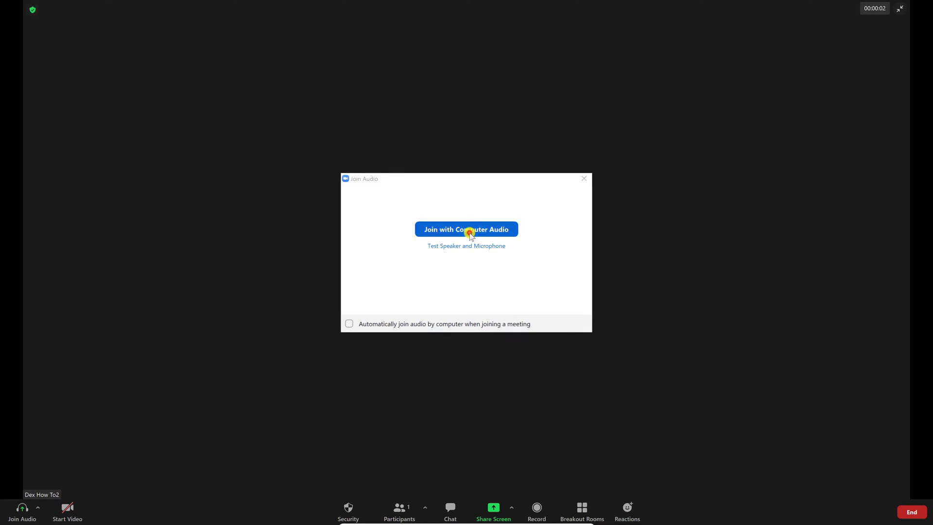
left_click(466, 229)
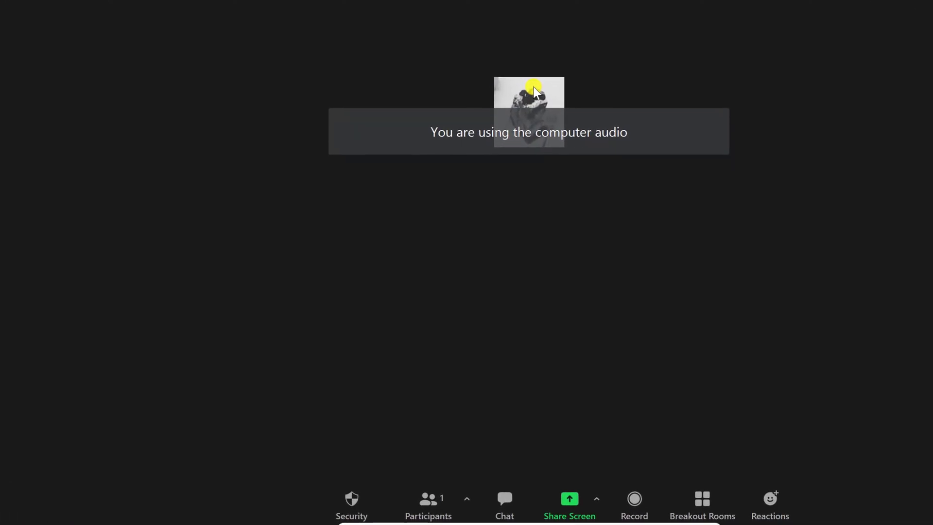
mouse_move(445, 447)
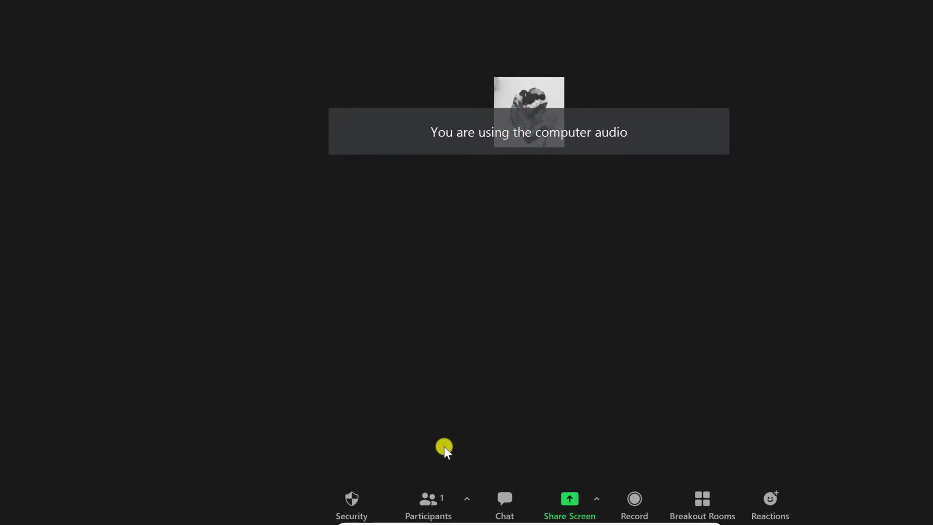
- Rename yourself in the Participants list from 'Dex How To2' to 'Dex How To'
left_click(428, 503)
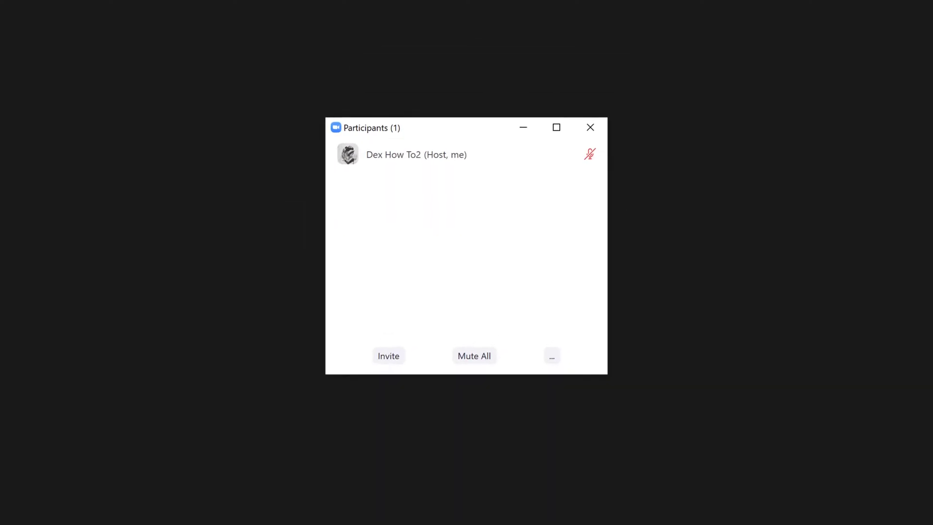
mouse_move(564, 154)
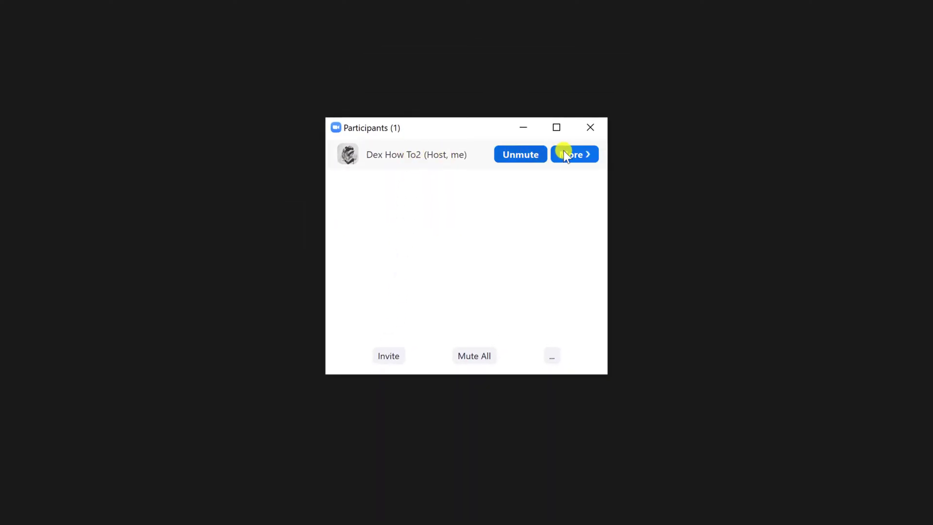
left_click(572, 154)
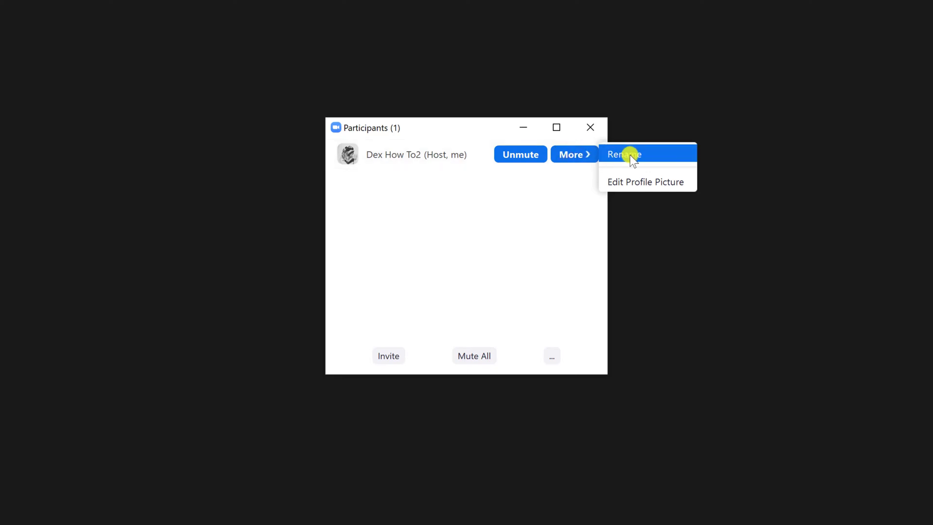
left_click(624, 154)
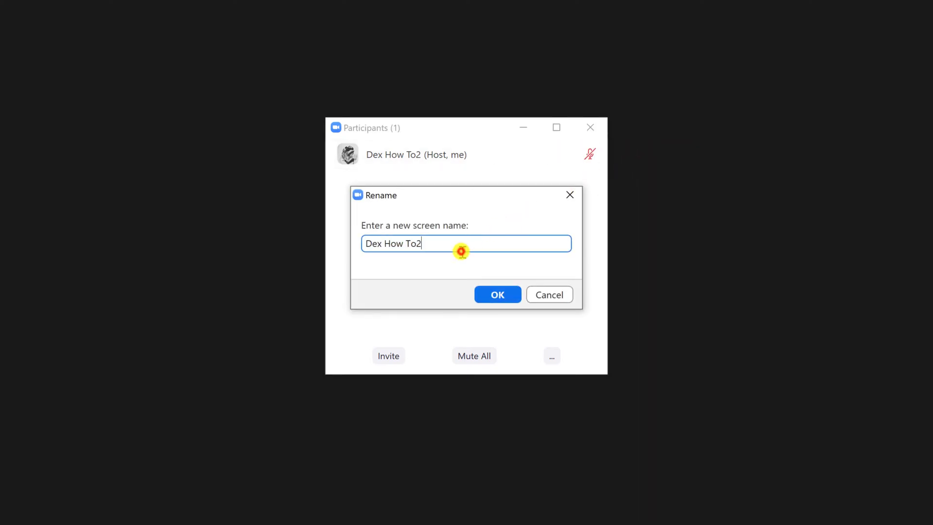
key("Backspace")
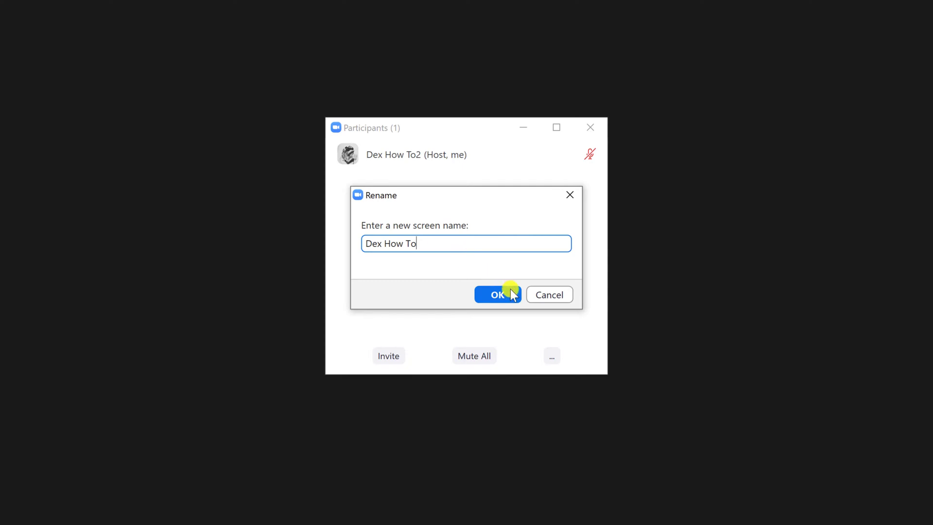
left_click(497, 294)
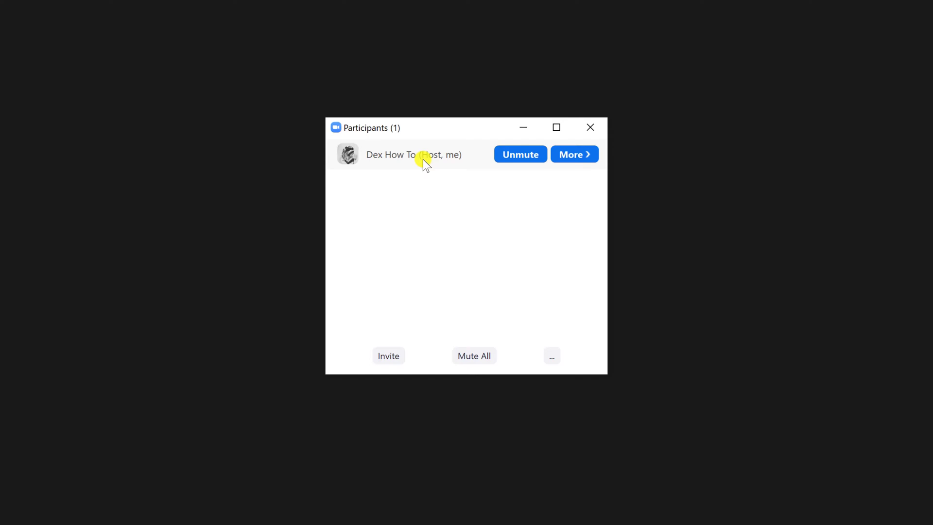